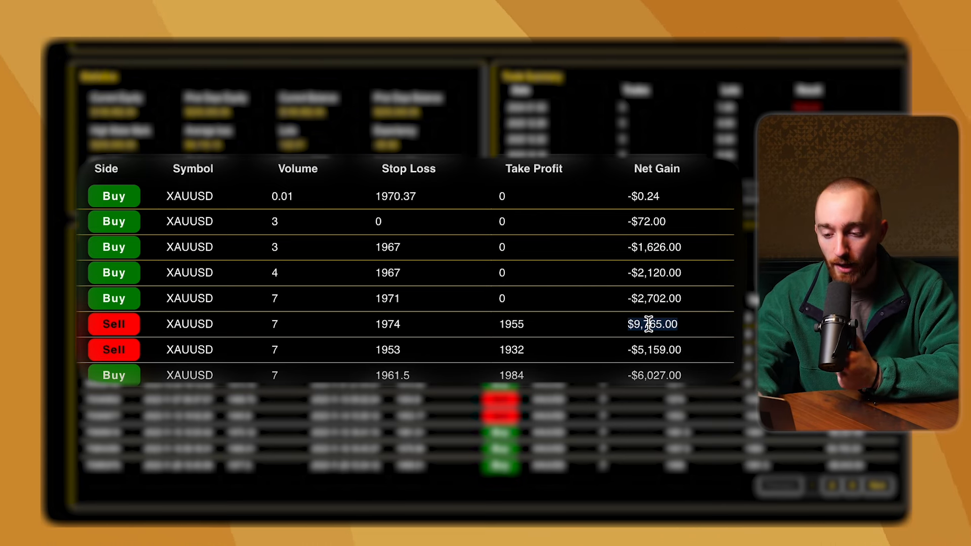
mouse_move(604, 330)
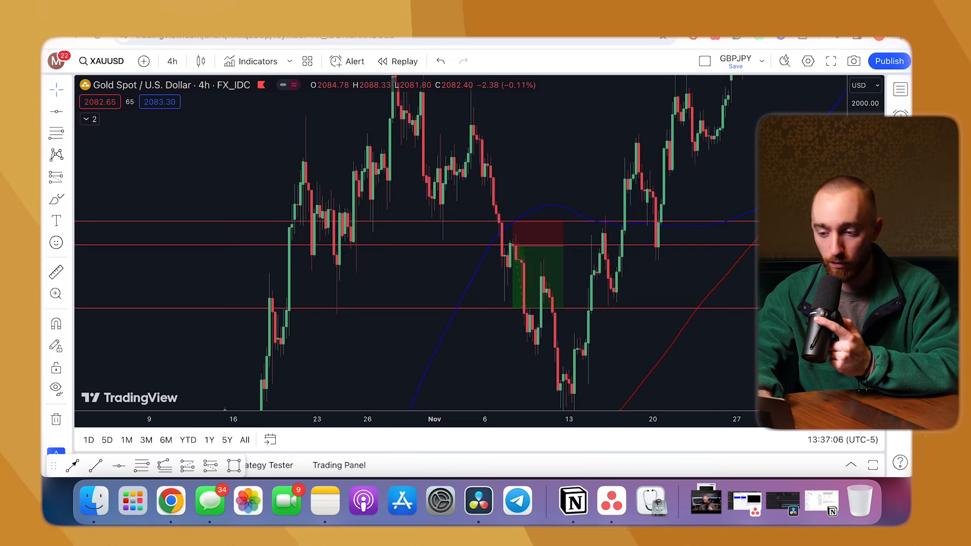
mouse_move(674, 218)
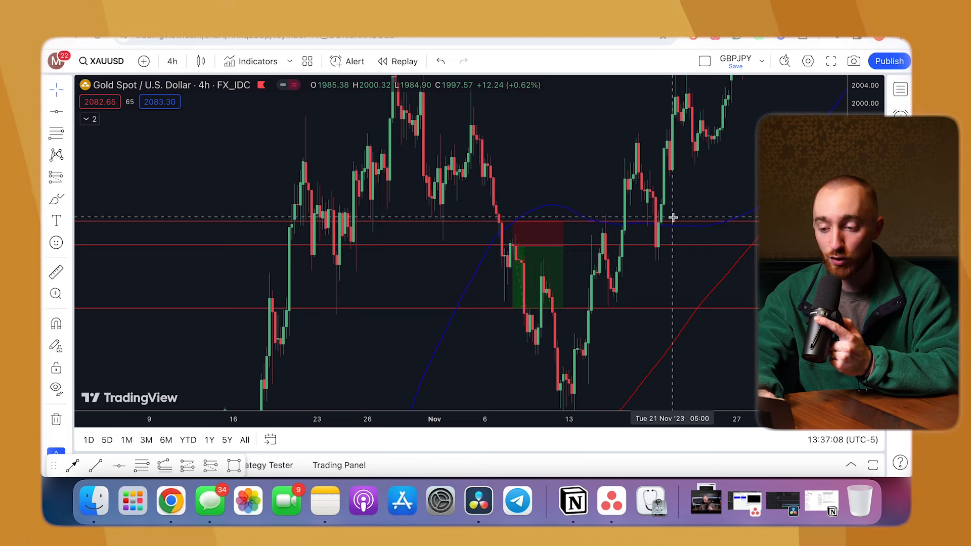
mouse_move(627, 321)
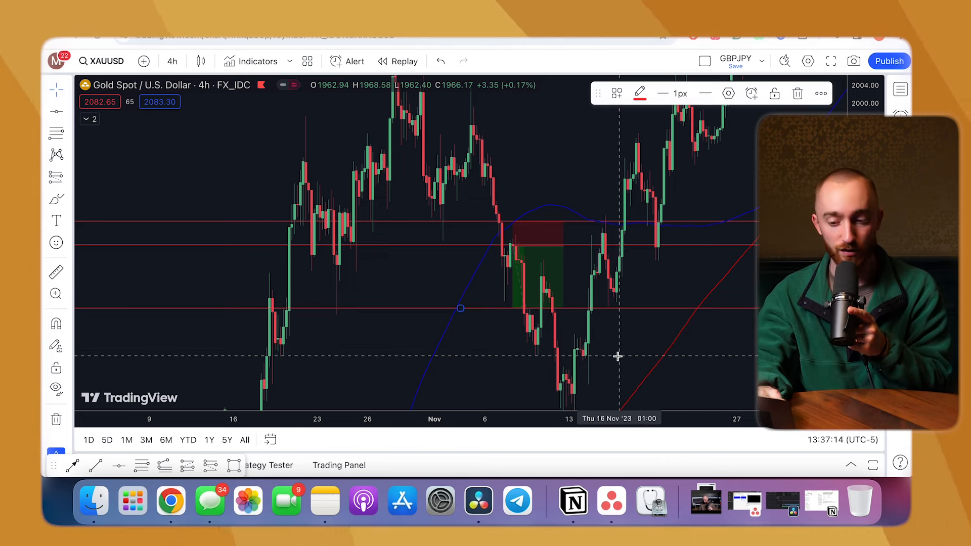
mouse_move(223, 327)
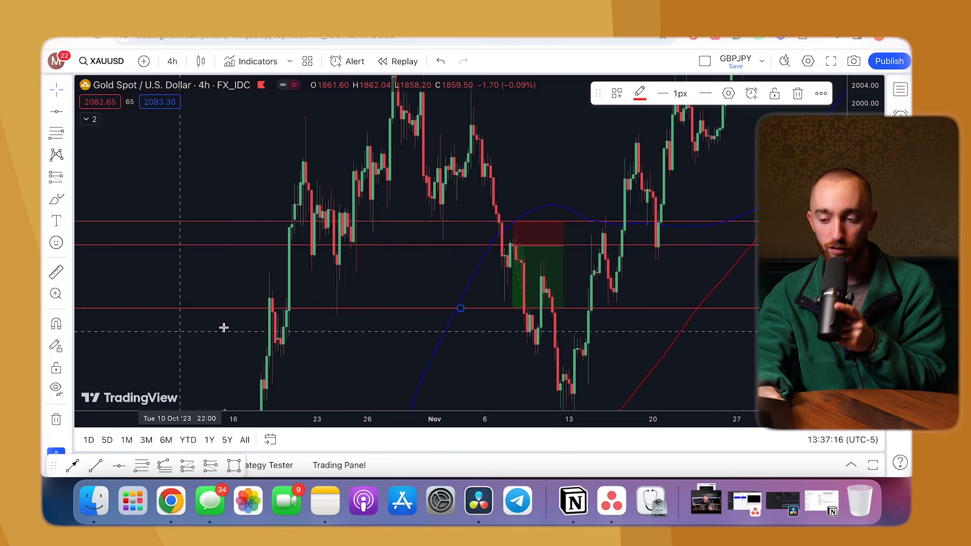
mouse_move(339, 311)
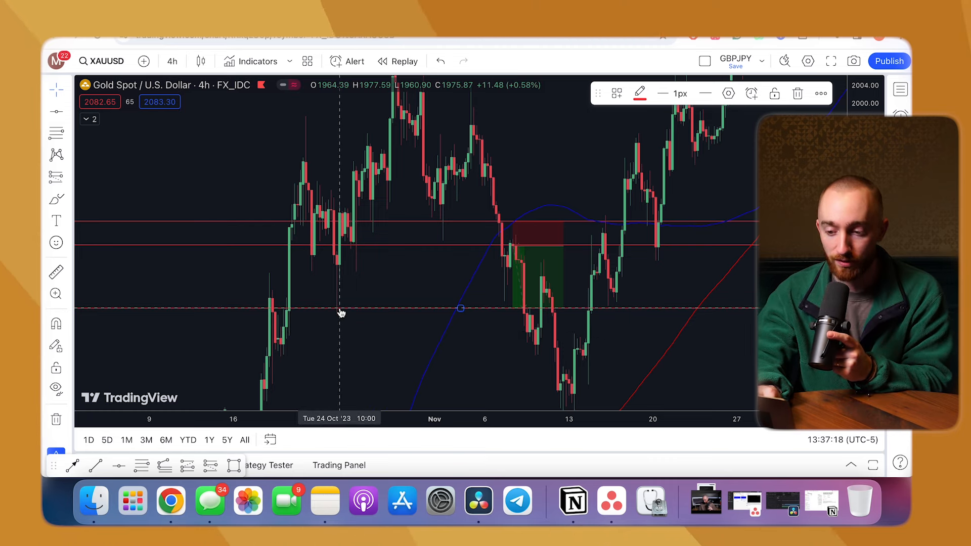
mouse_move(502, 306)
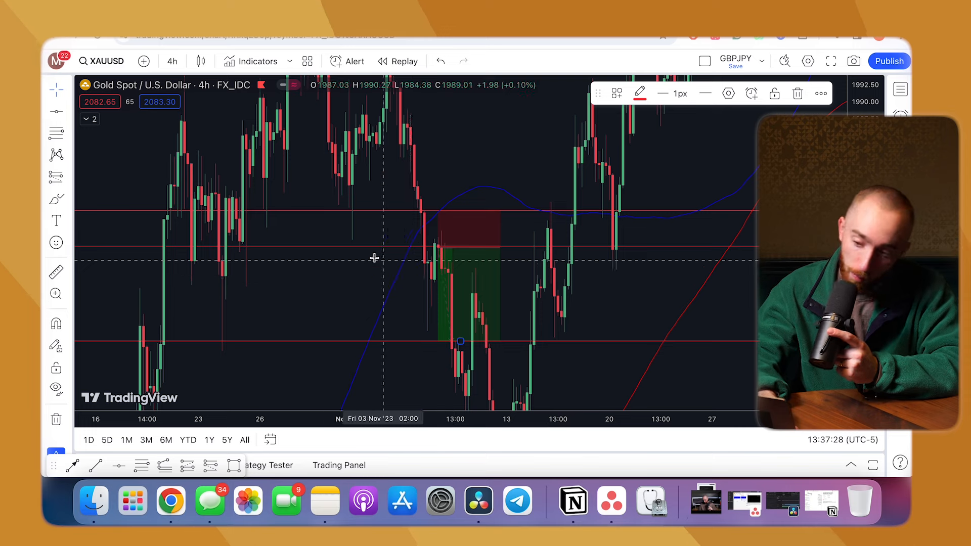
mouse_move(350, 242)
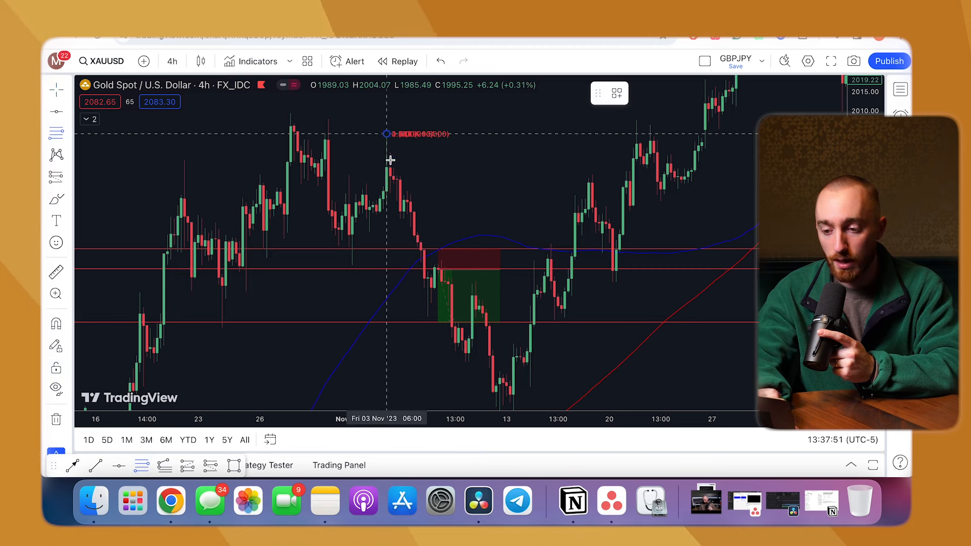
Draw a Fibonacci retracement from the 2004 swing high down to the 1956 swing low
left_click_drag(385, 133, 482, 315)
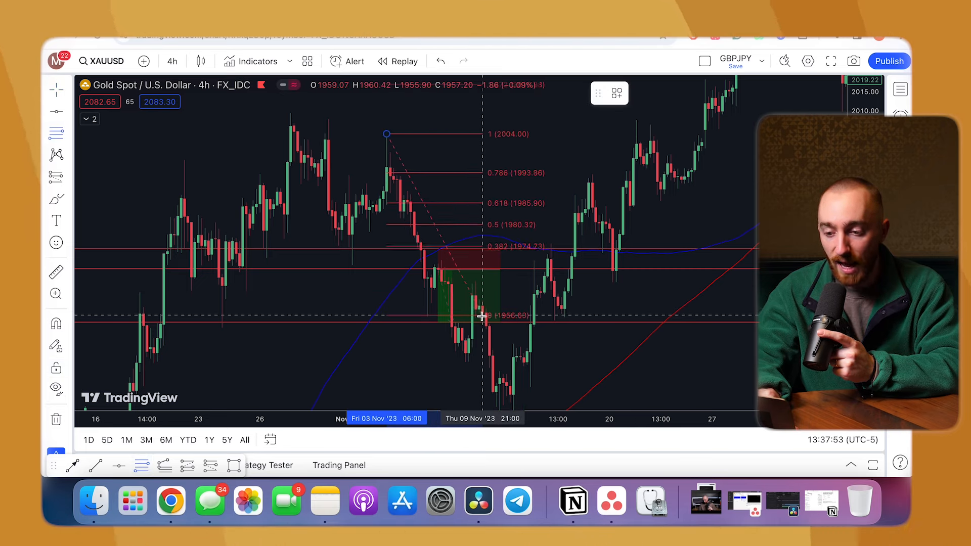